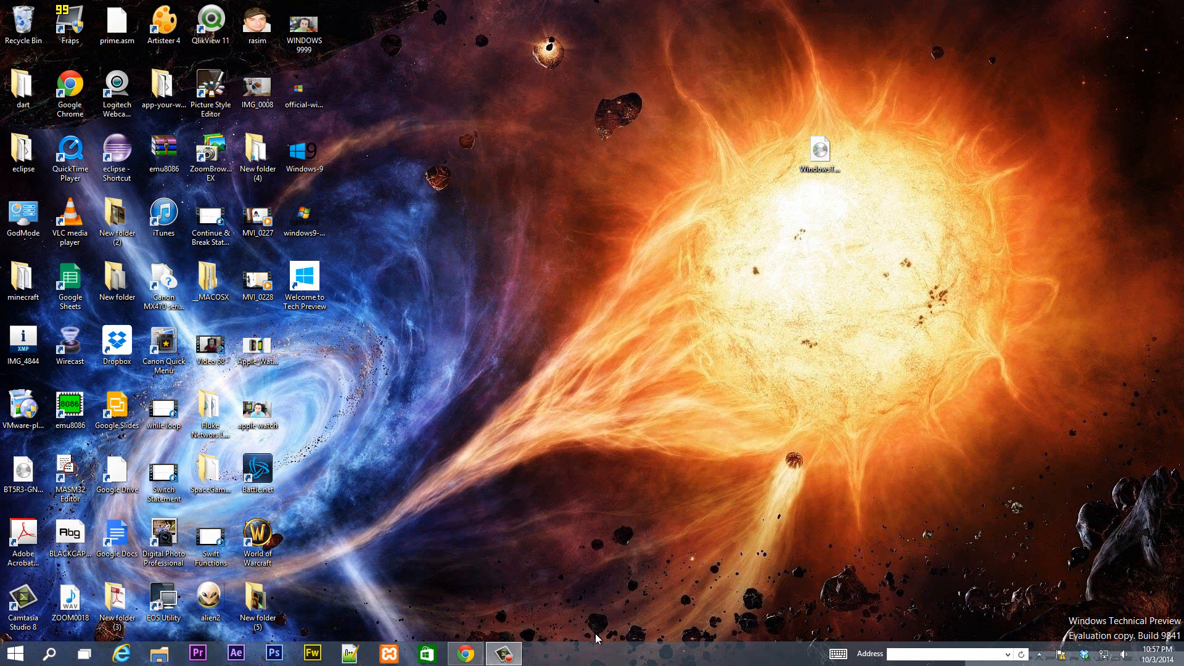
{"action": "mouse_move", "coordinate": [590, 617]}
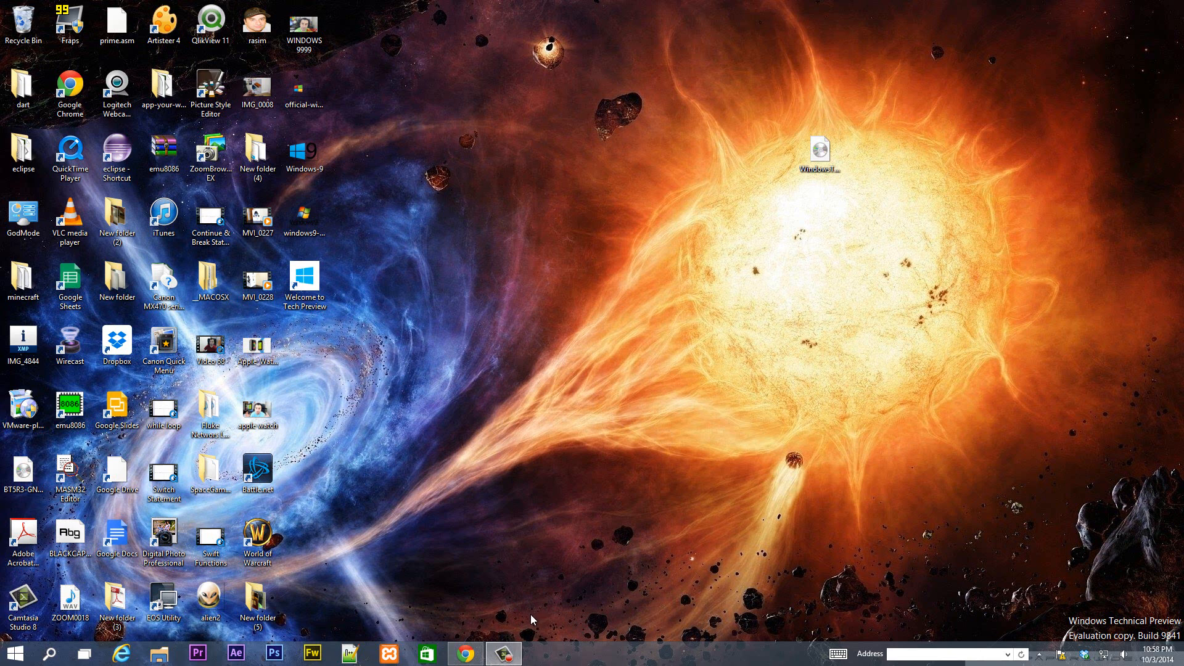
{"action": "mouse_move", "coordinate": [512, 608]}
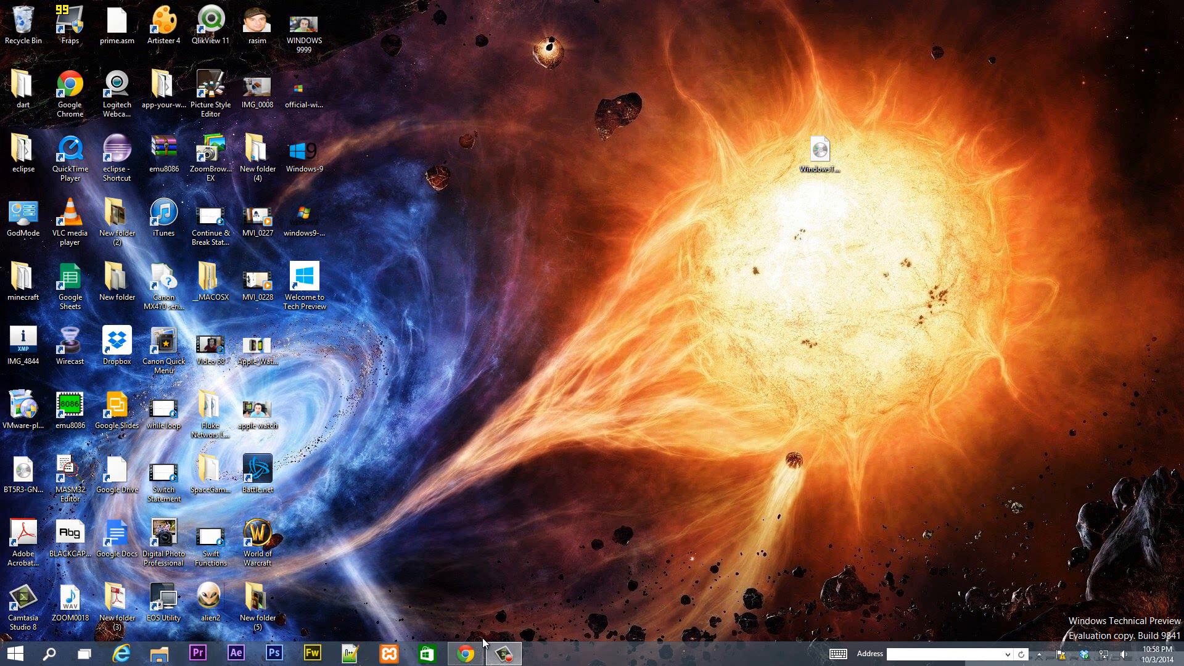
Bring Chrome forward showing the Windows Technical Preview page
{"action": "left_click", "coordinate": [465, 654]}
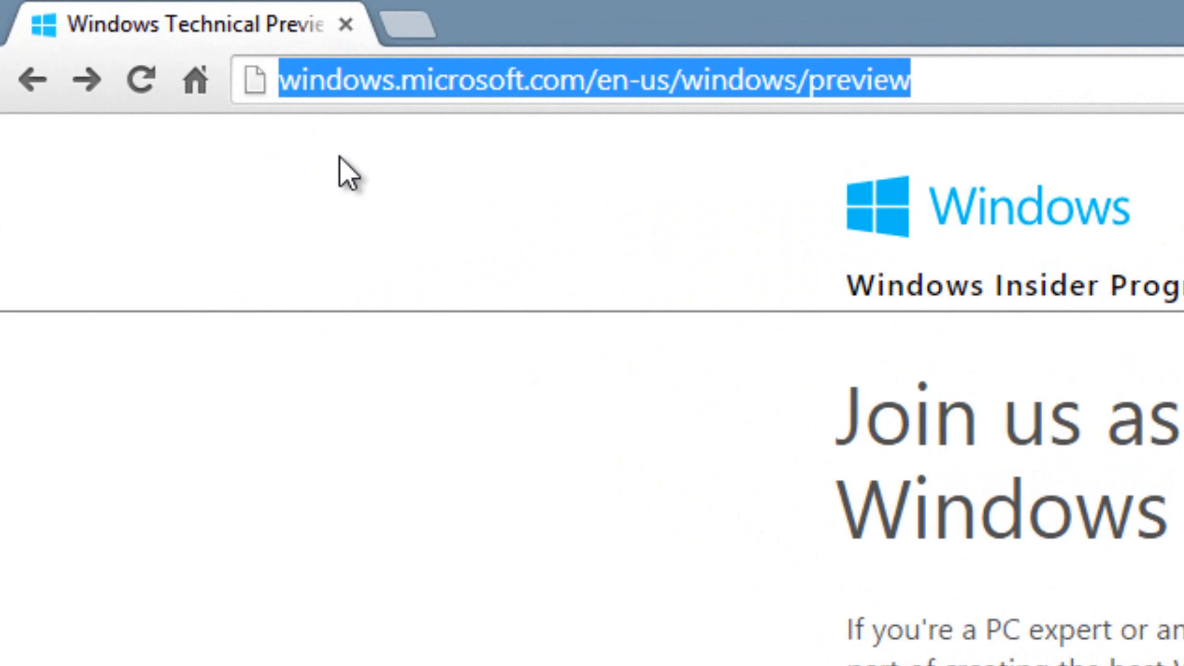
{"action": "mouse_move", "coordinate": [767, 77]}
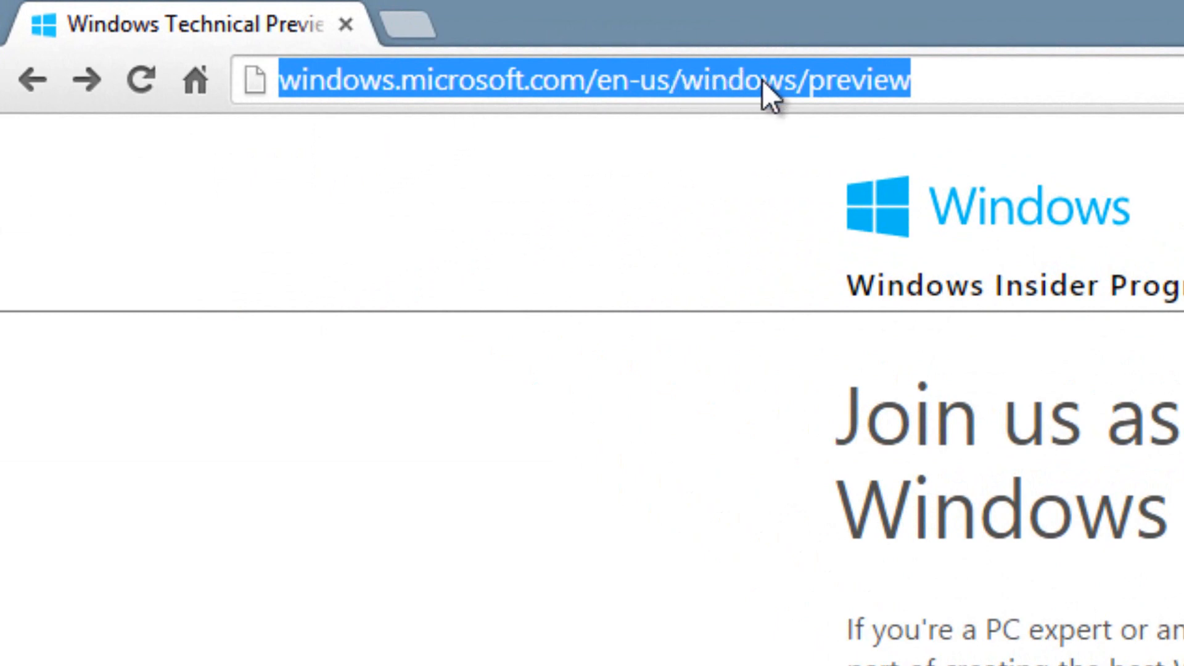
{"action": "mouse_move", "coordinate": [617, 155]}
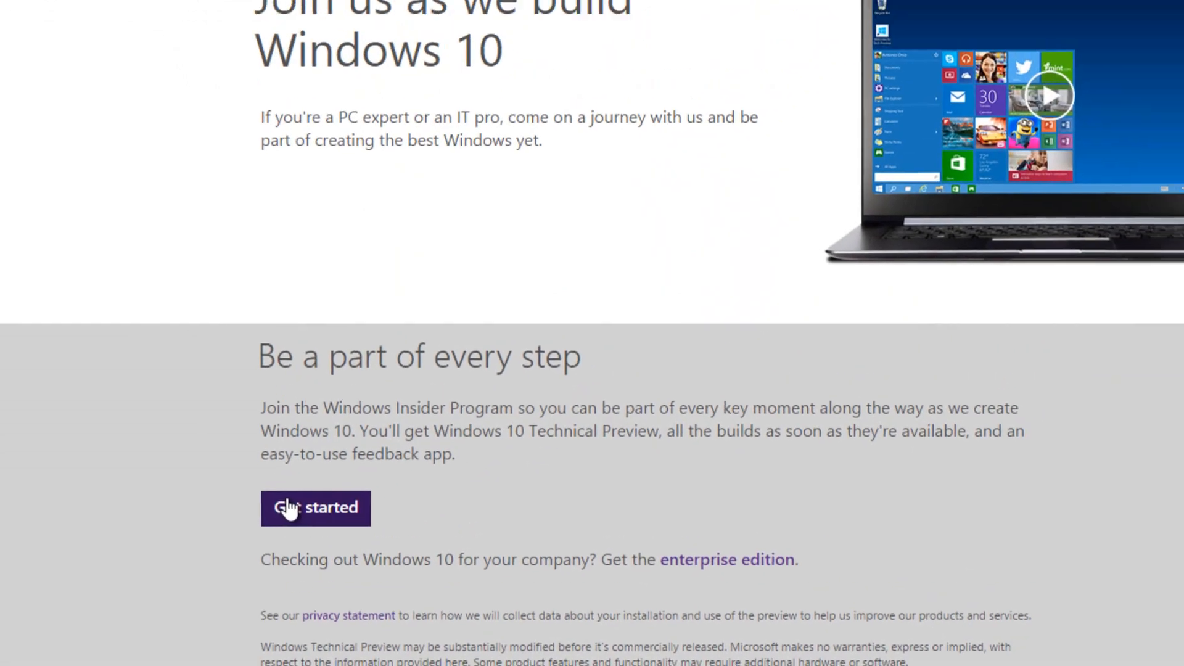
Join the Insider Program via Get started and sign in with the Microsoft account
{"action": "left_click", "coordinate": [314, 507]}
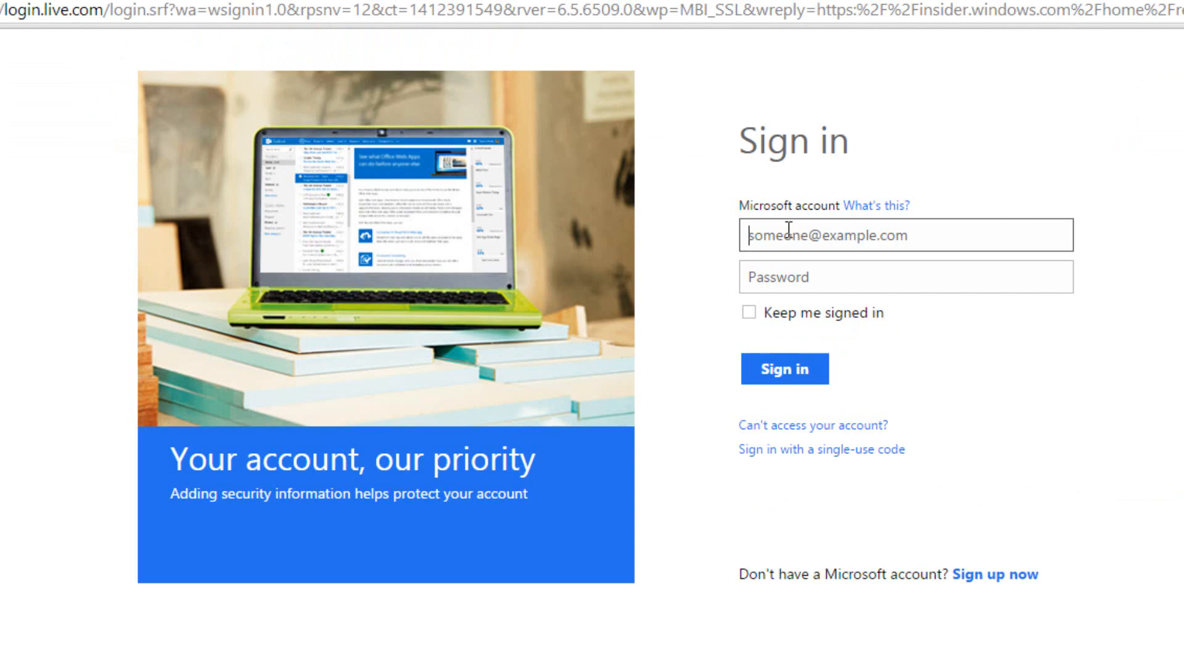
{"action": "mouse_move", "coordinate": [1142, 577]}
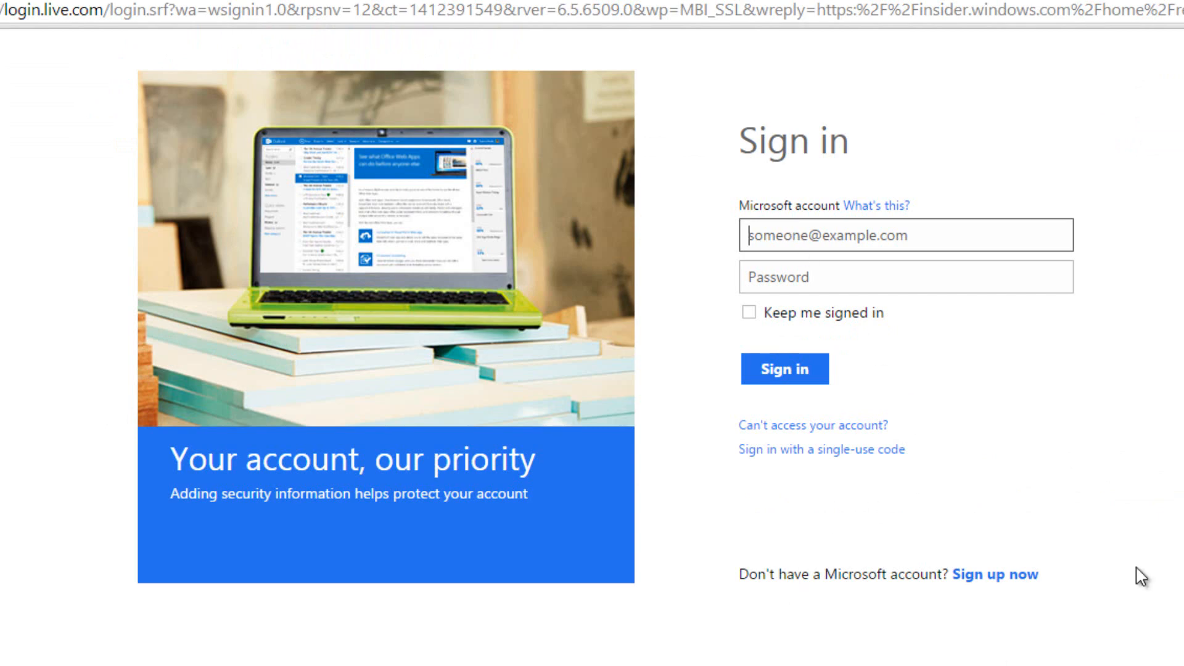
{"action": "mouse_move", "coordinate": [1011, 571]}
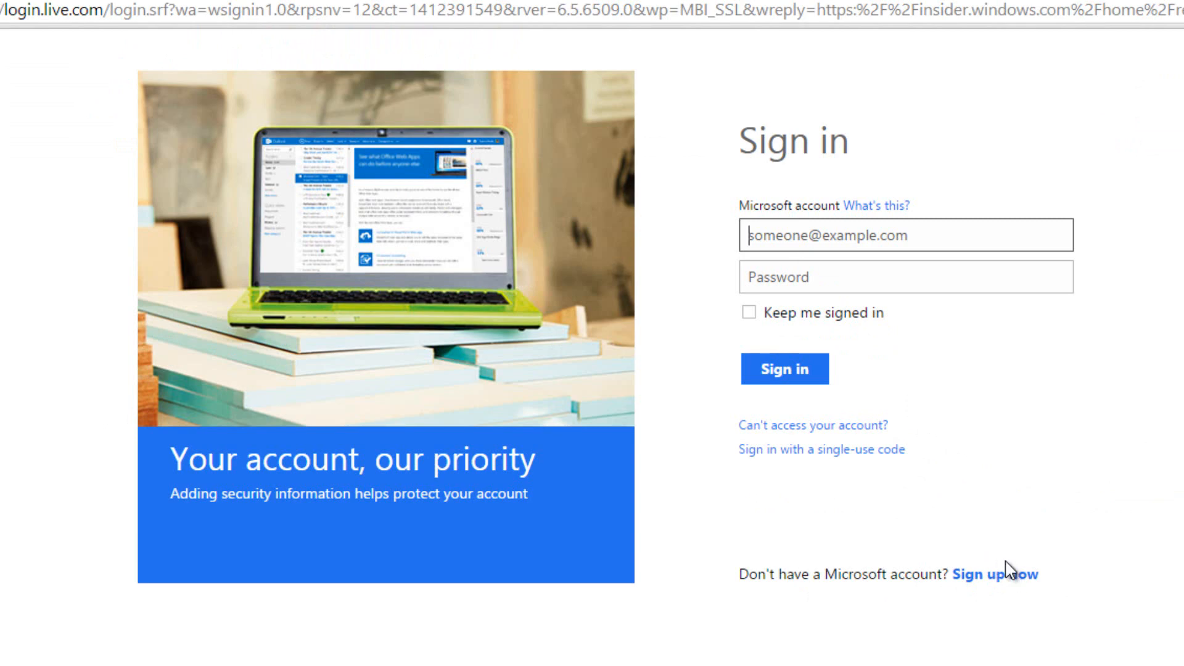
{"action": "mouse_move", "coordinate": [957, 514]}
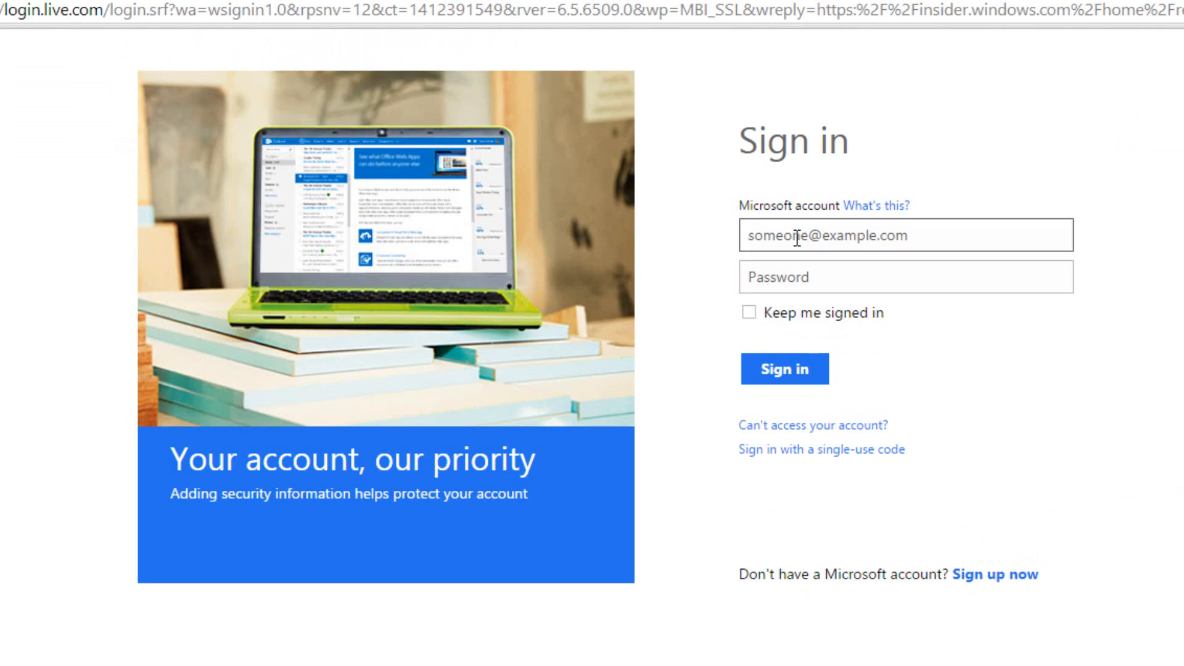
{"action": "left_click", "coordinate": [784, 369]}
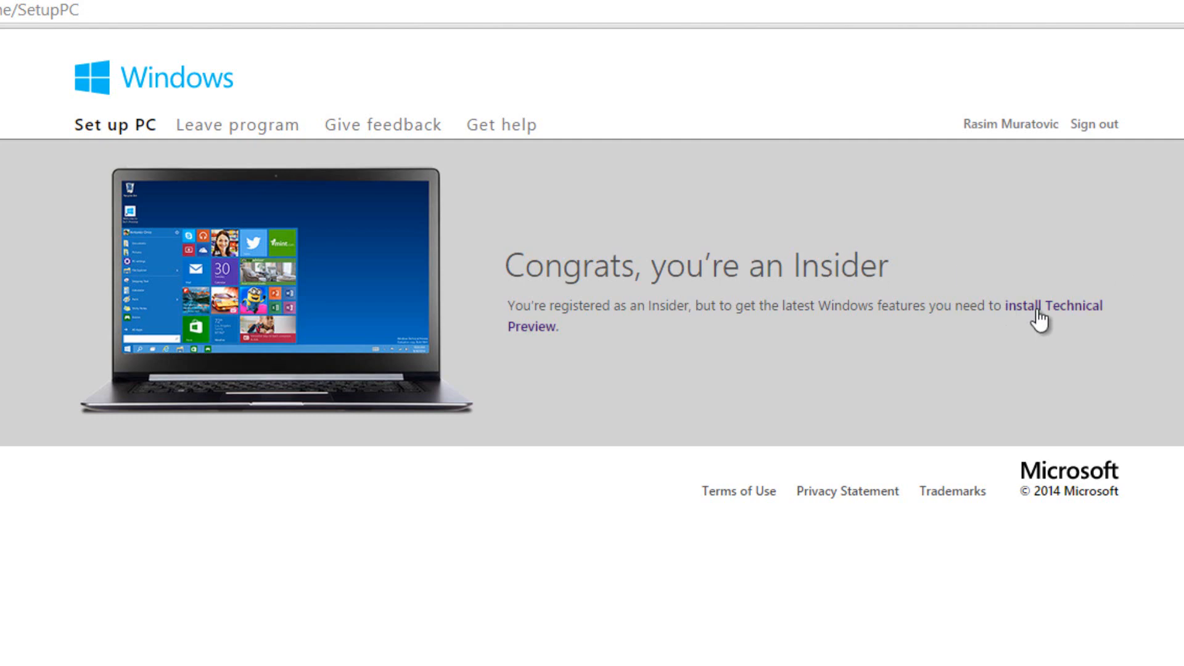
Go to the Technical Preview download page, select the product key and reach the ISO download links
{"action": "left_click", "coordinate": [1054, 306]}
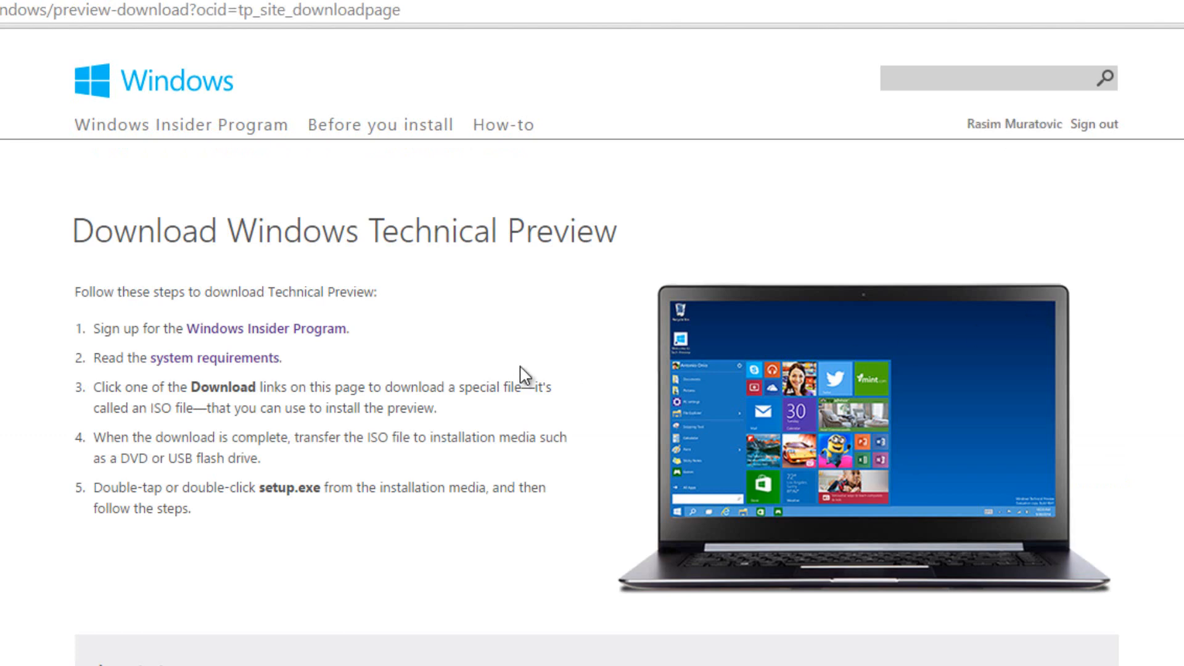
{"action": "scroll", "scroll_direction": "down", "scroll_amount": 3}
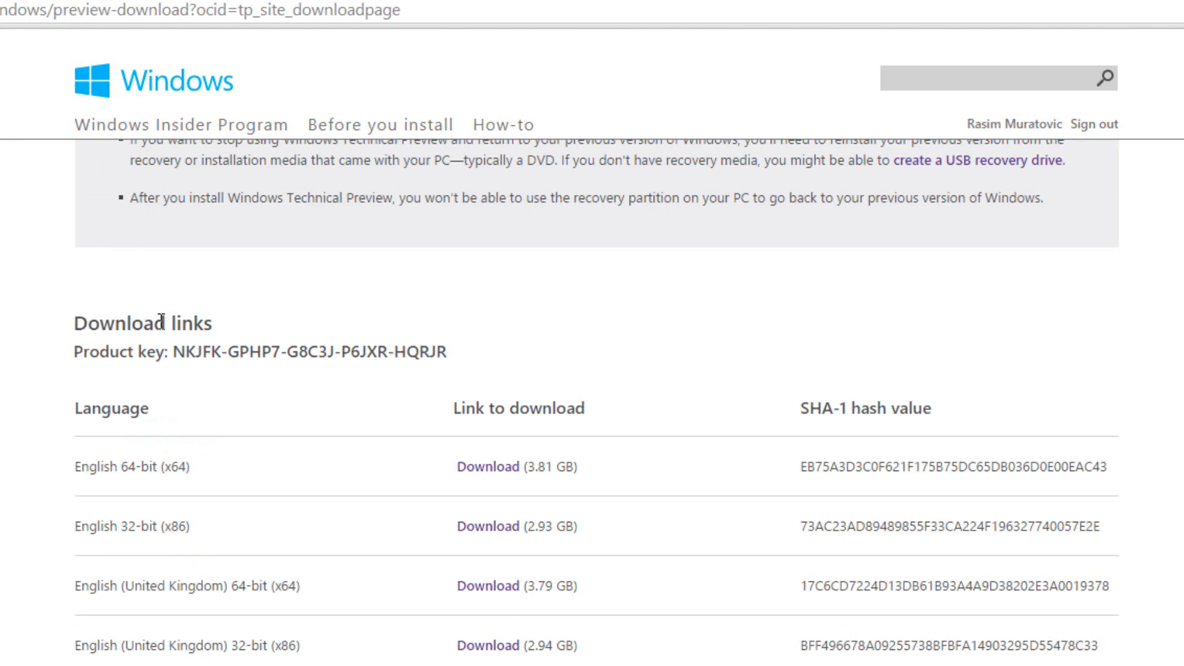
{"action": "scroll", "scroll_direction": "down", "scroll_amount": 3}
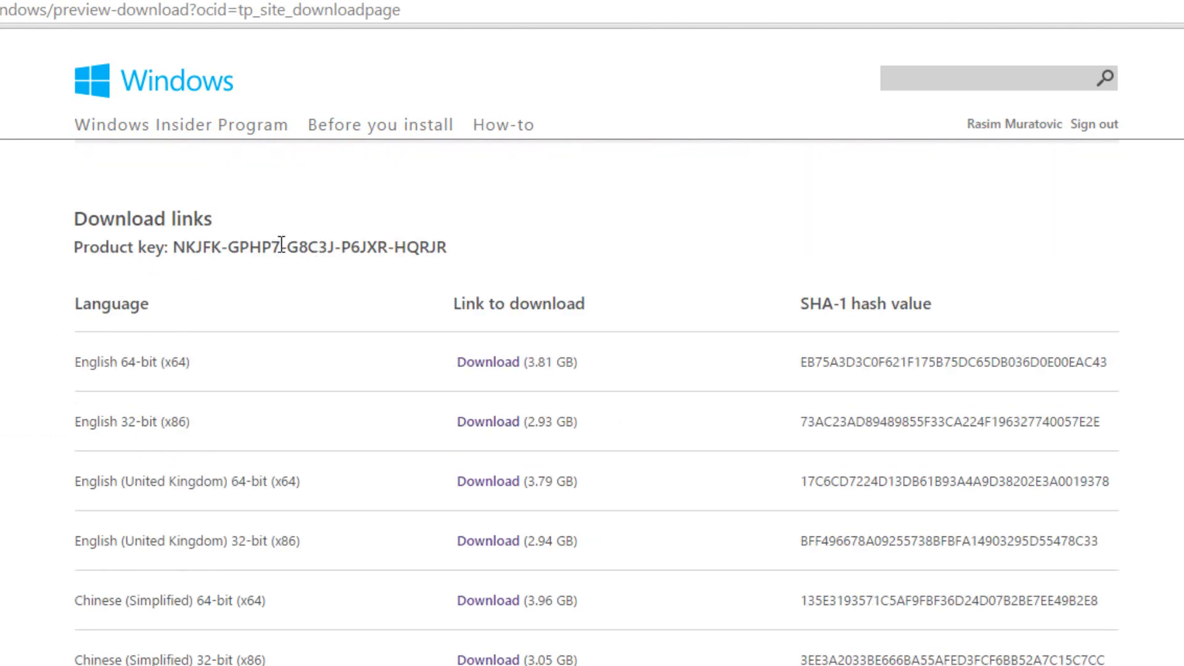
{"action": "left_click_drag", "start_coordinate": [174, 247], "coordinate": [416, 246]}
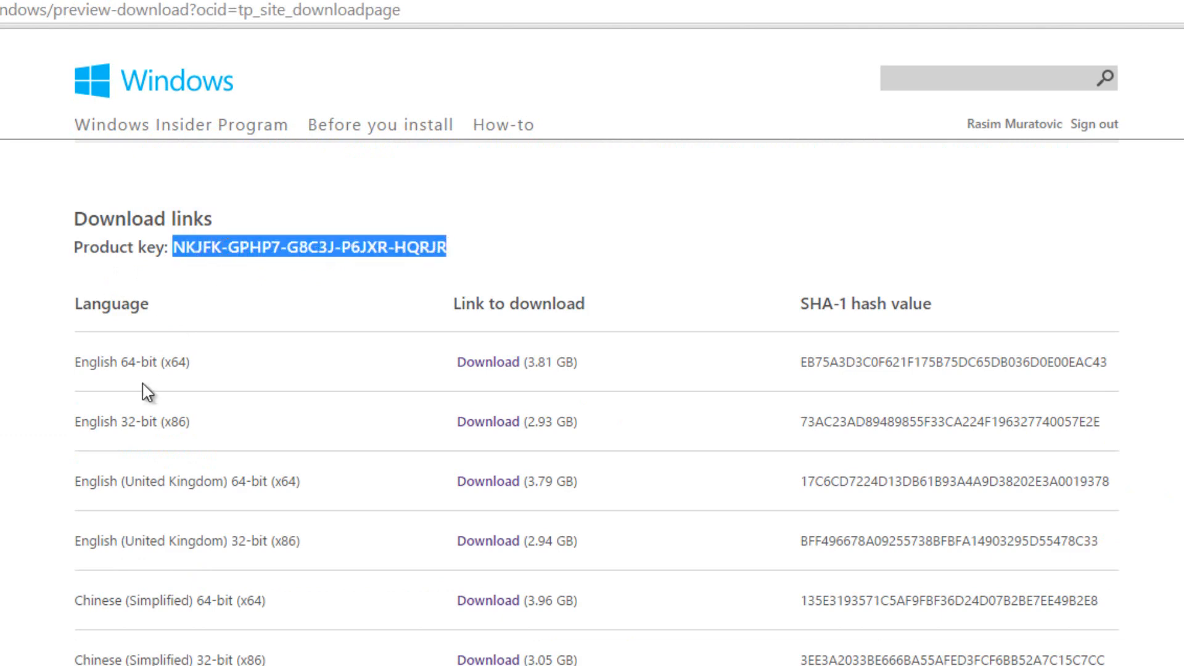
{"action": "scroll", "scroll_direction": "down", "scroll_amount": 3}
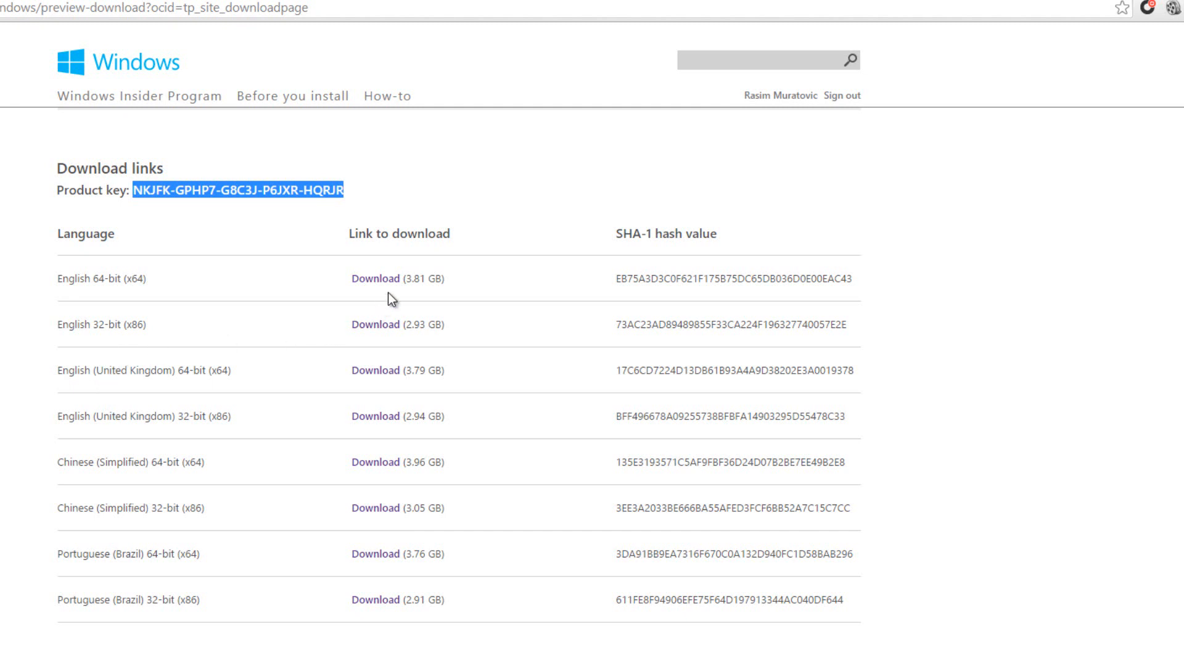
{"action": "mouse_move", "coordinate": [129, 434]}
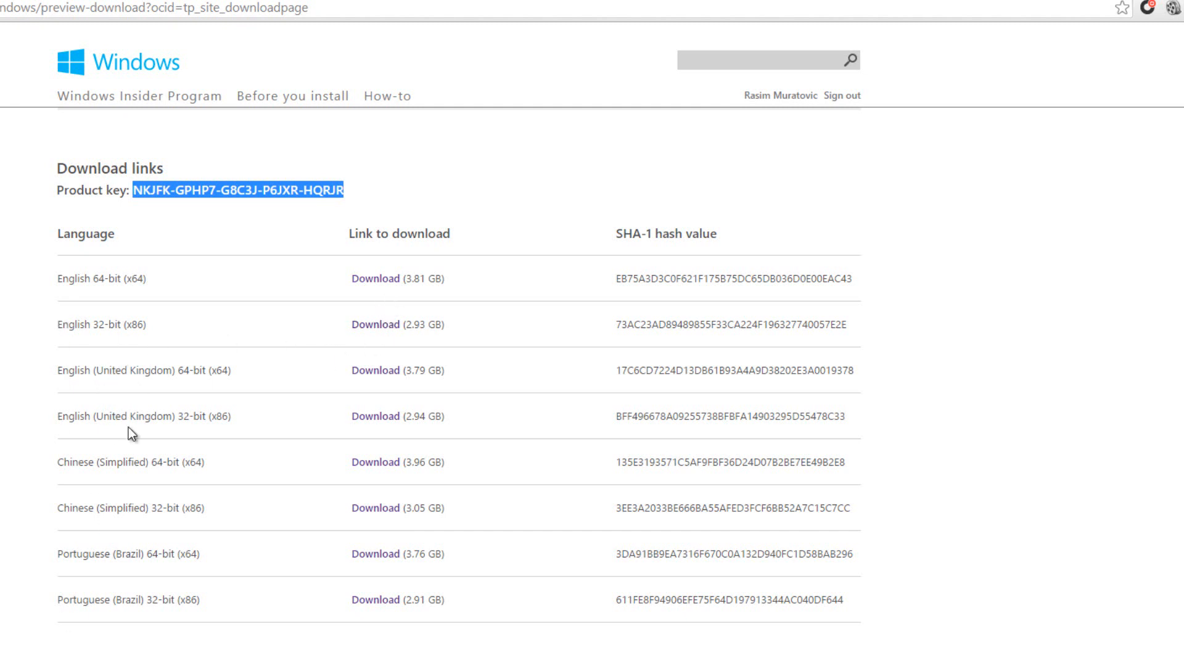
{"action": "mouse_move", "coordinate": [110, 526]}
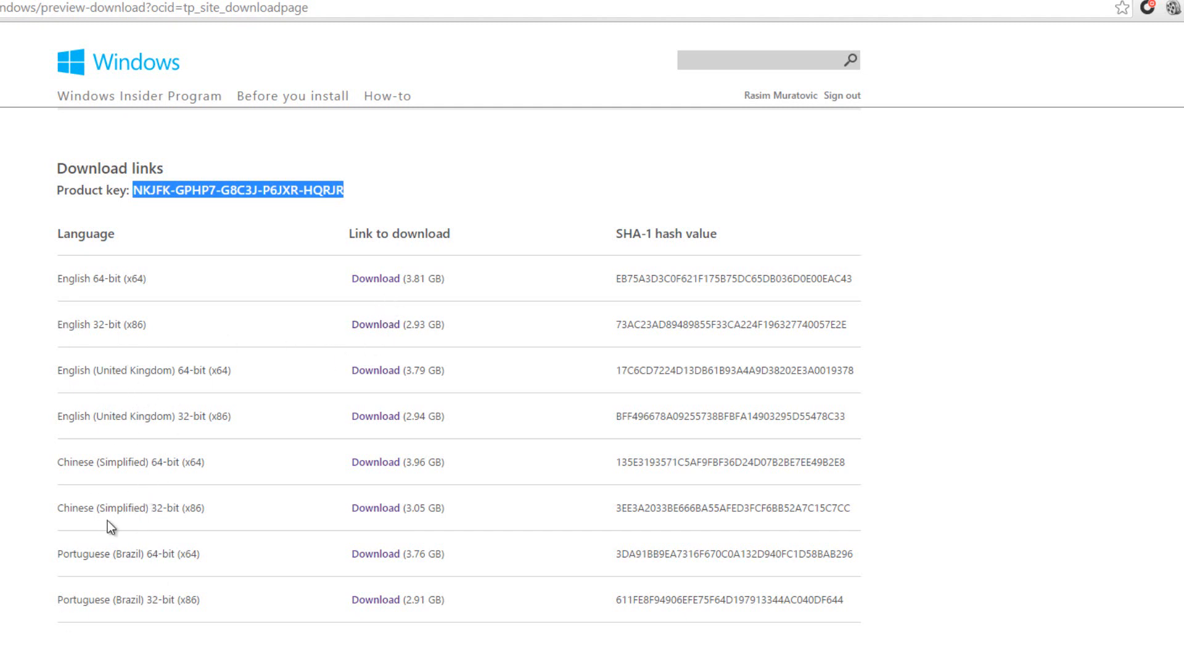
{"action": "mouse_move", "coordinate": [219, 572]}
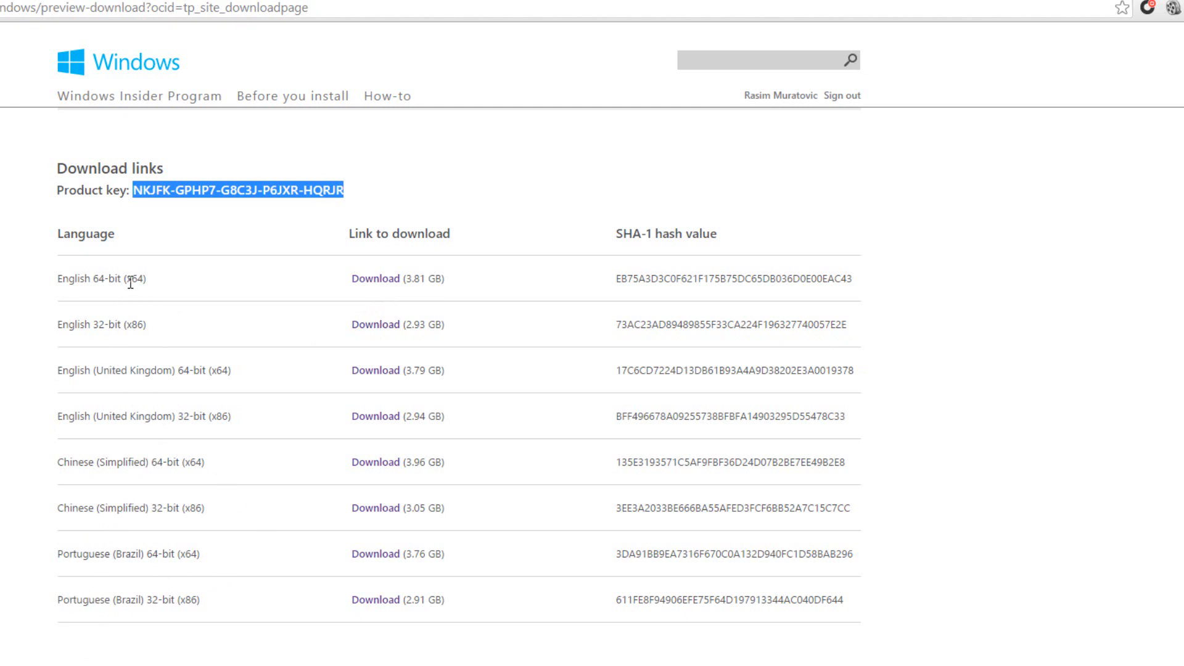
{"action": "mouse_move", "coordinate": [345, 293]}
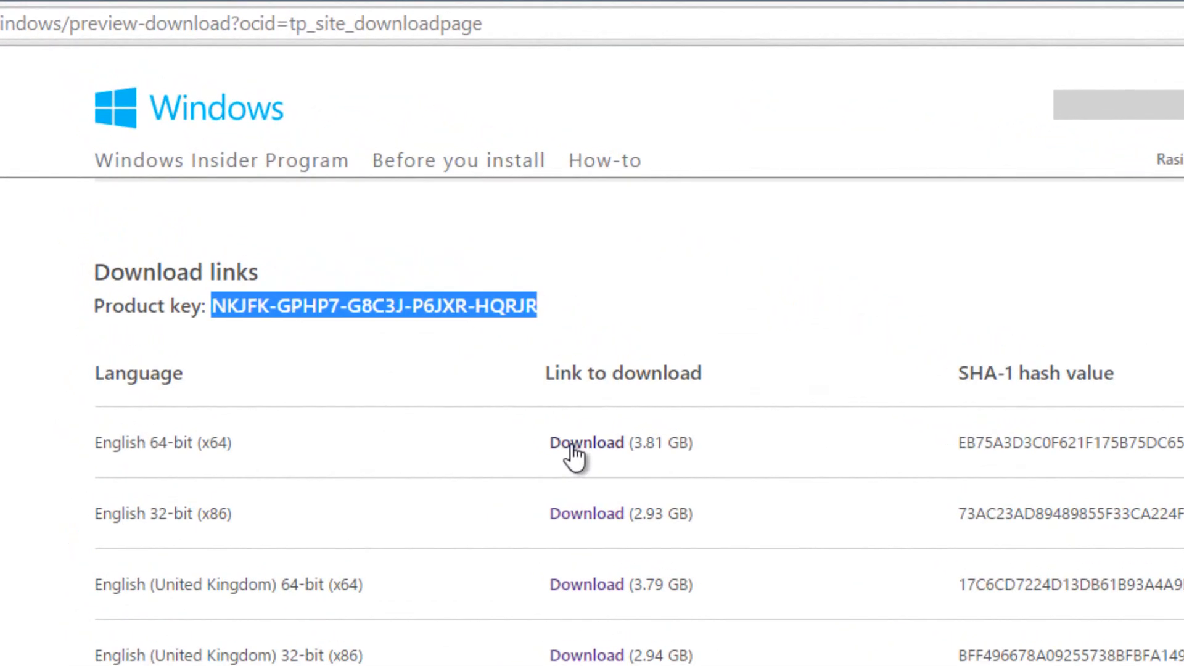
Cancel the in-progress ISO download, leaving the existing ISO on the desktop
{"action": "scroll", "scroll_direction": "down", "scroll_amount": 3}
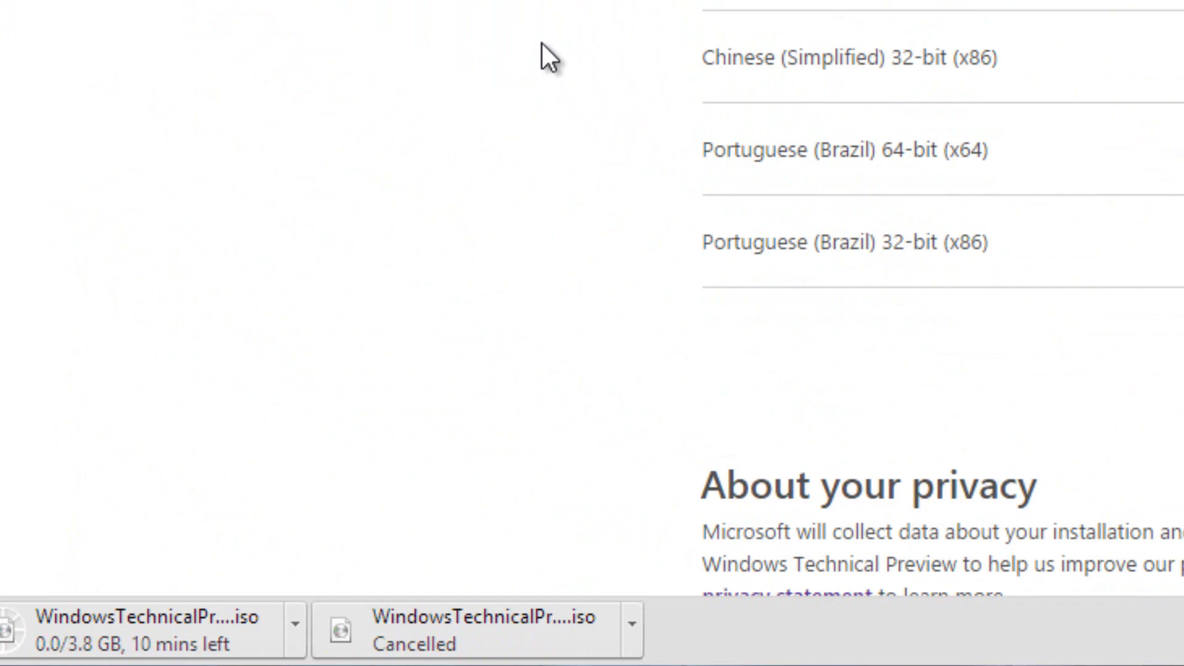
{"action": "mouse_move", "coordinate": [452, 72]}
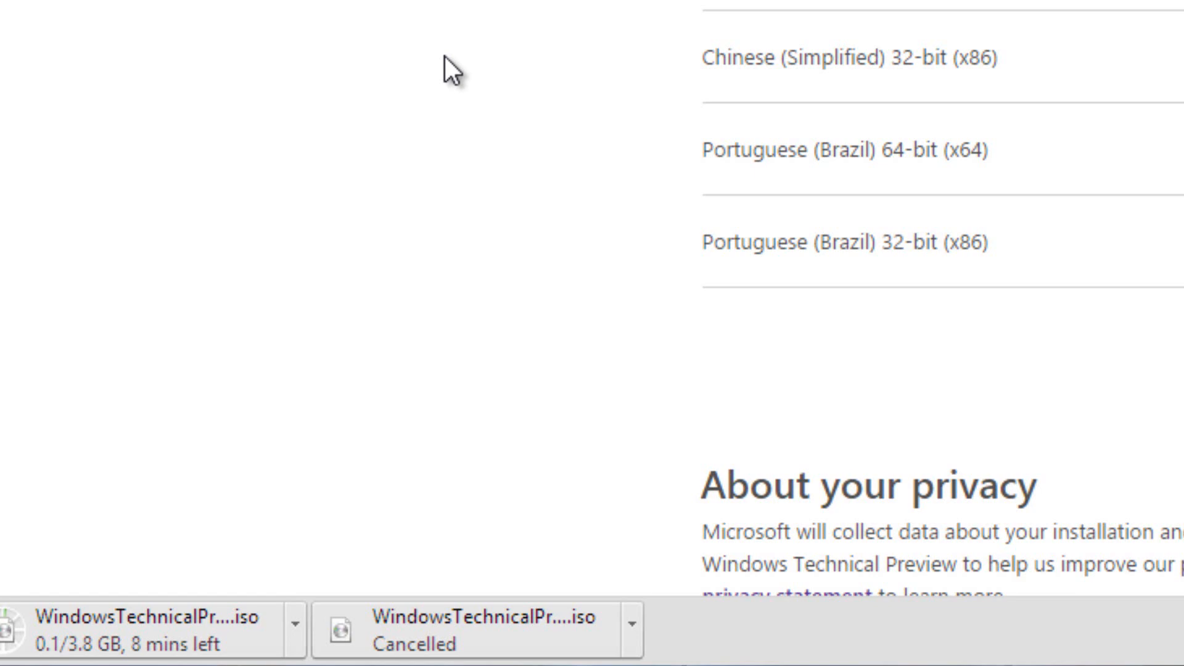
{"action": "mouse_move", "coordinate": [289, 103]}
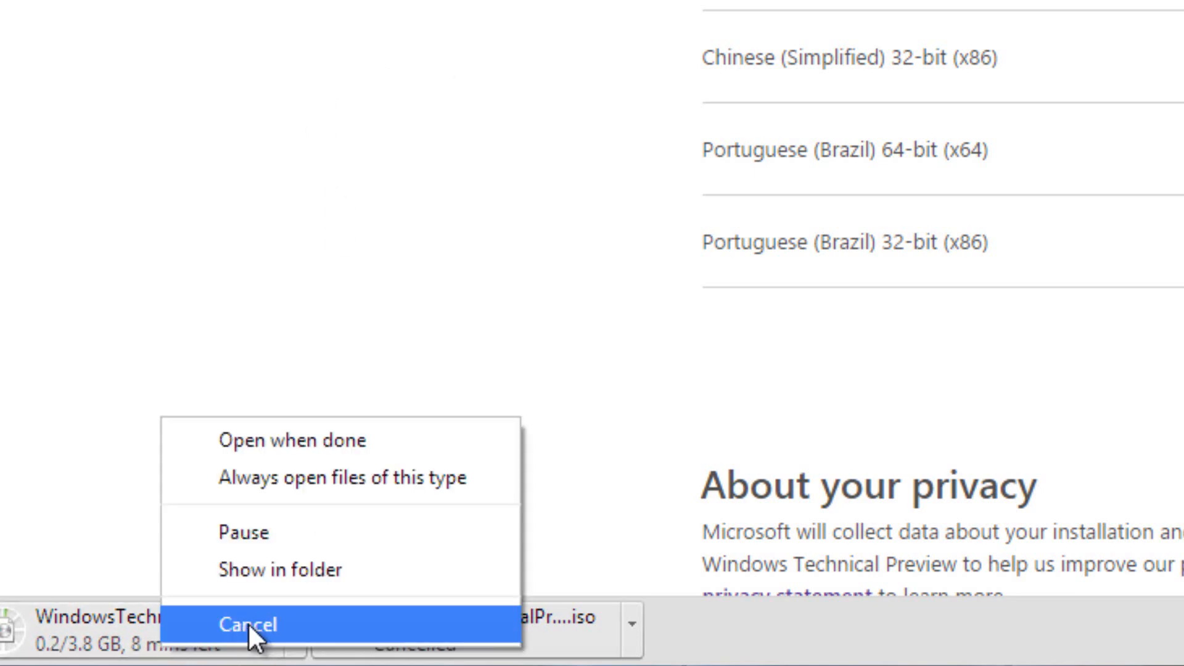
{"action": "left_click", "coordinate": [249, 624]}
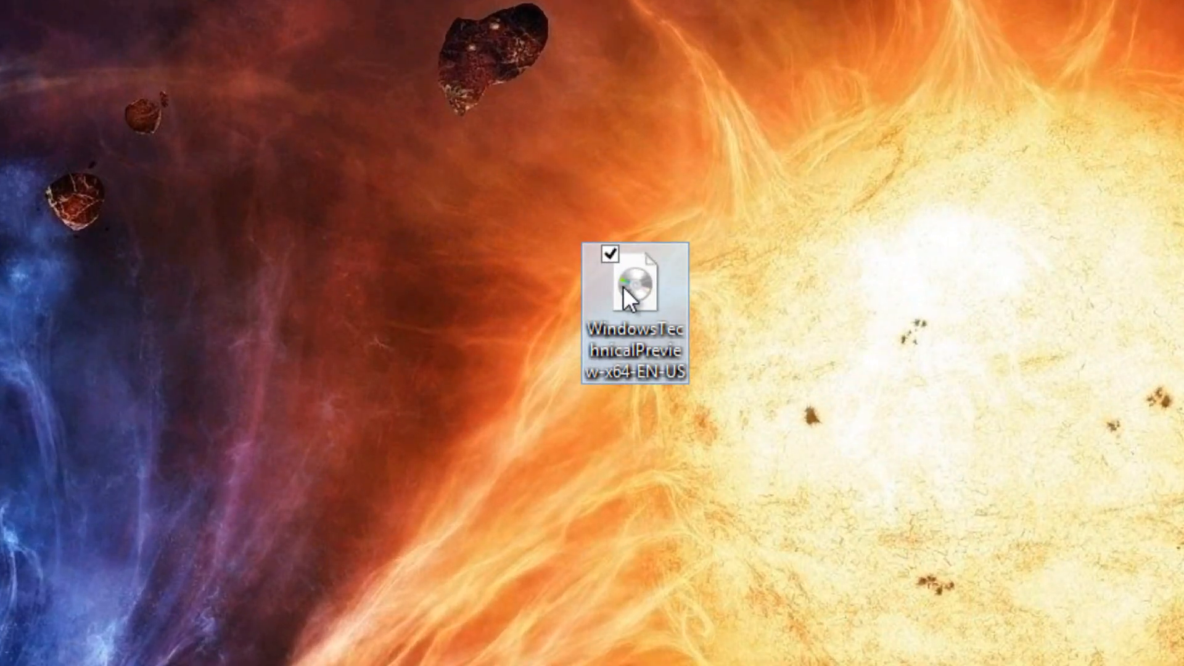
Mount the Technical Preview ISO as DVD Drive (E:) and launch its setup application
{"action": "double_click", "coordinate": [636, 285]}
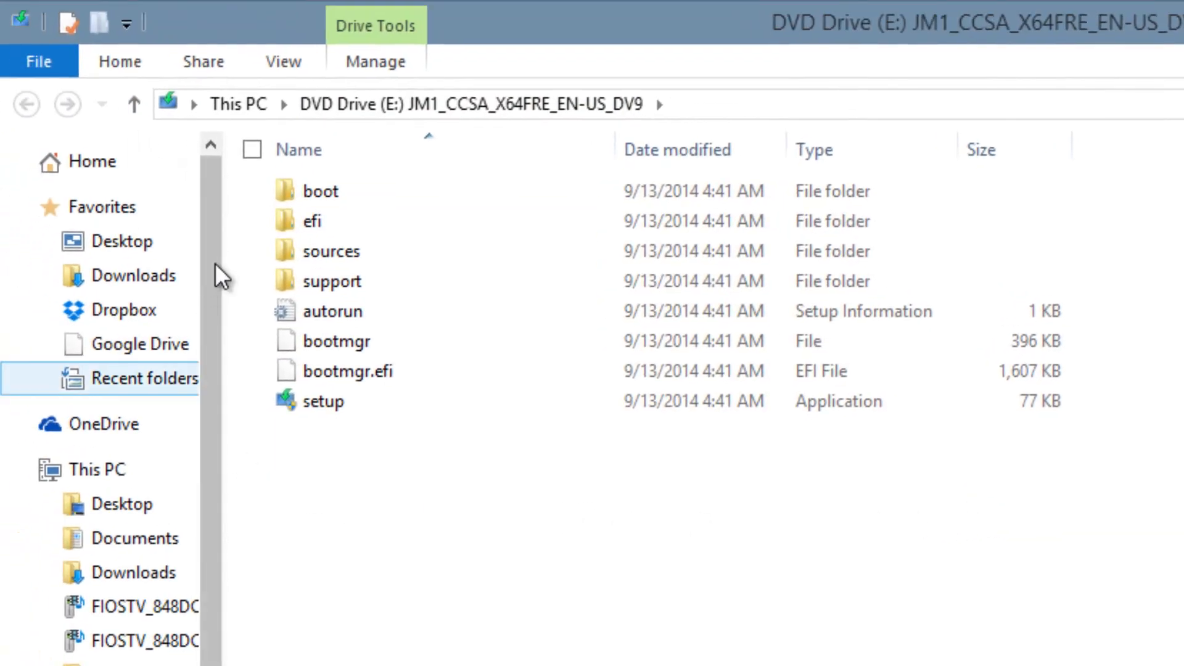
{"action": "left_click", "coordinate": [322, 401]}
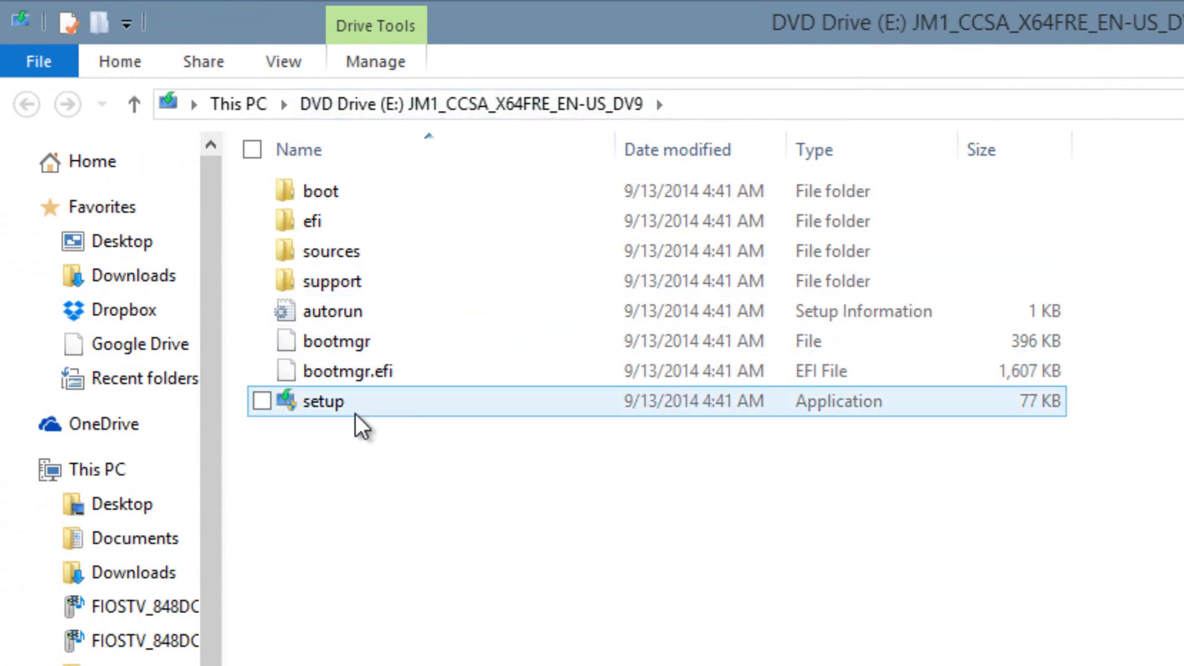
{"action": "mouse_move", "coordinate": [819, 419]}
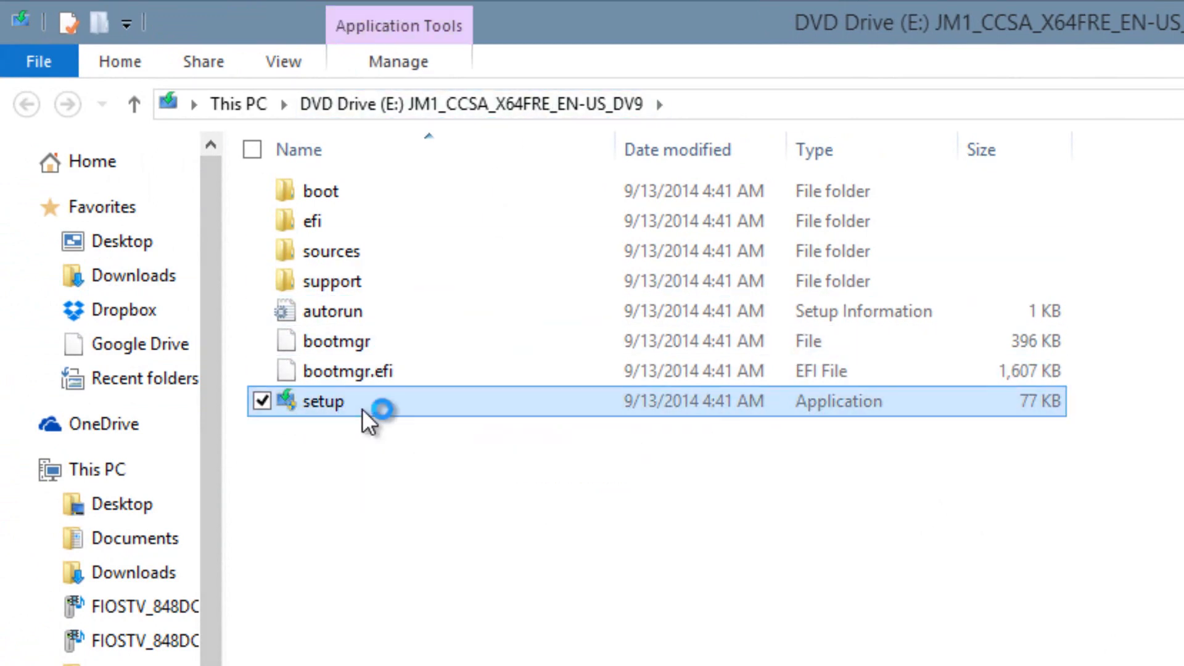
{"action": "left_click", "coordinate": [261, 401]}
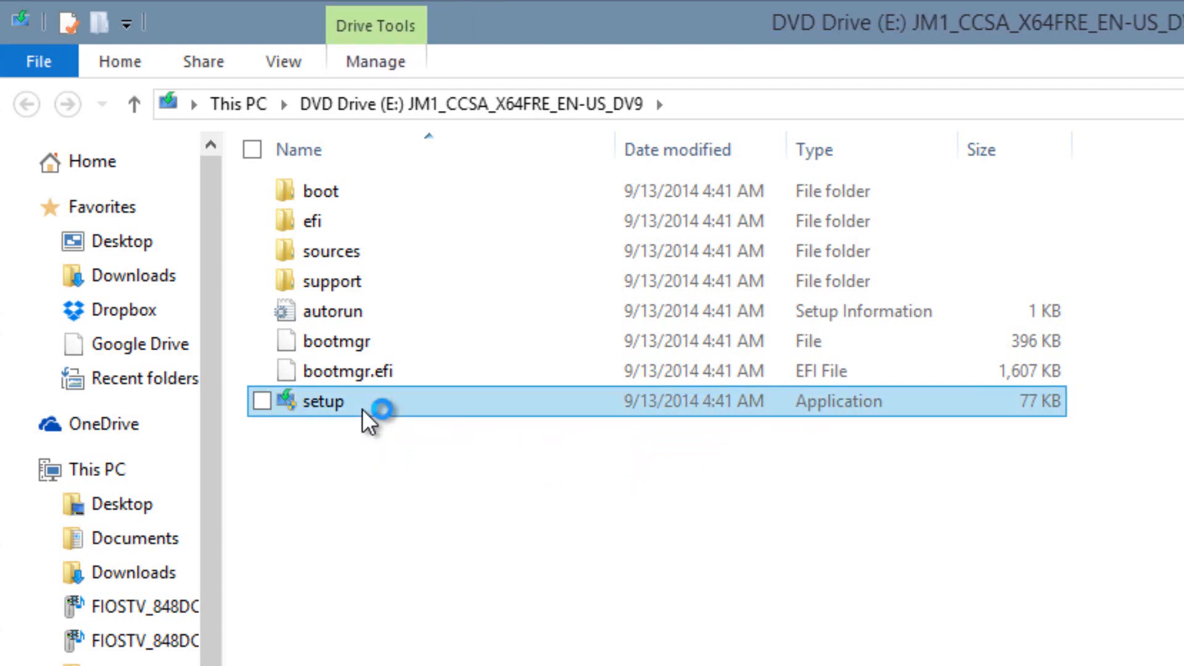
{"action": "left_click", "coordinate": [261, 401]}
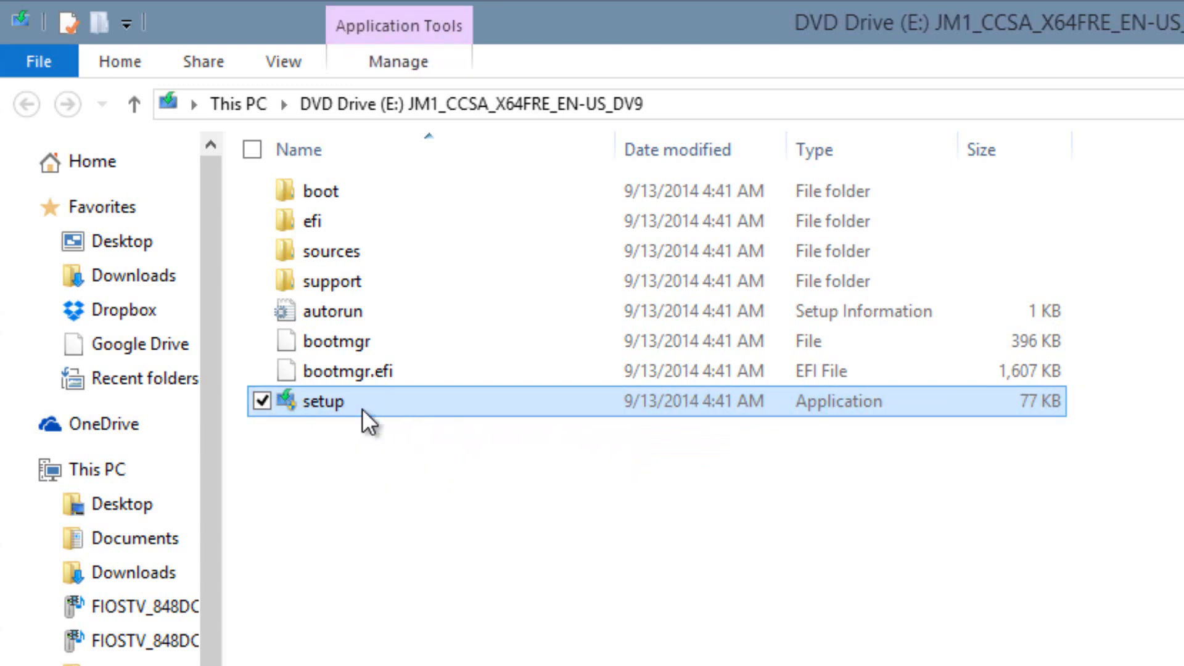
{"action": "double_click", "coordinate": [325, 401]}
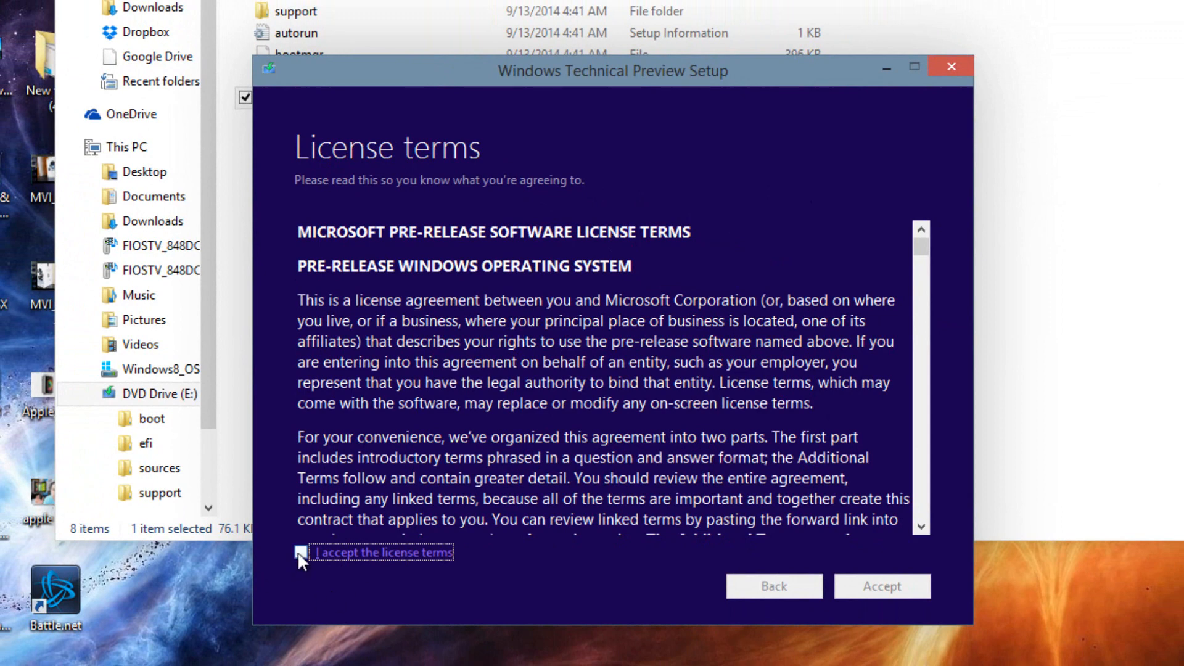
Accept the pre-release license terms via the 'I accept the license terms' checkbox
{"action": "left_click", "coordinate": [299, 553]}
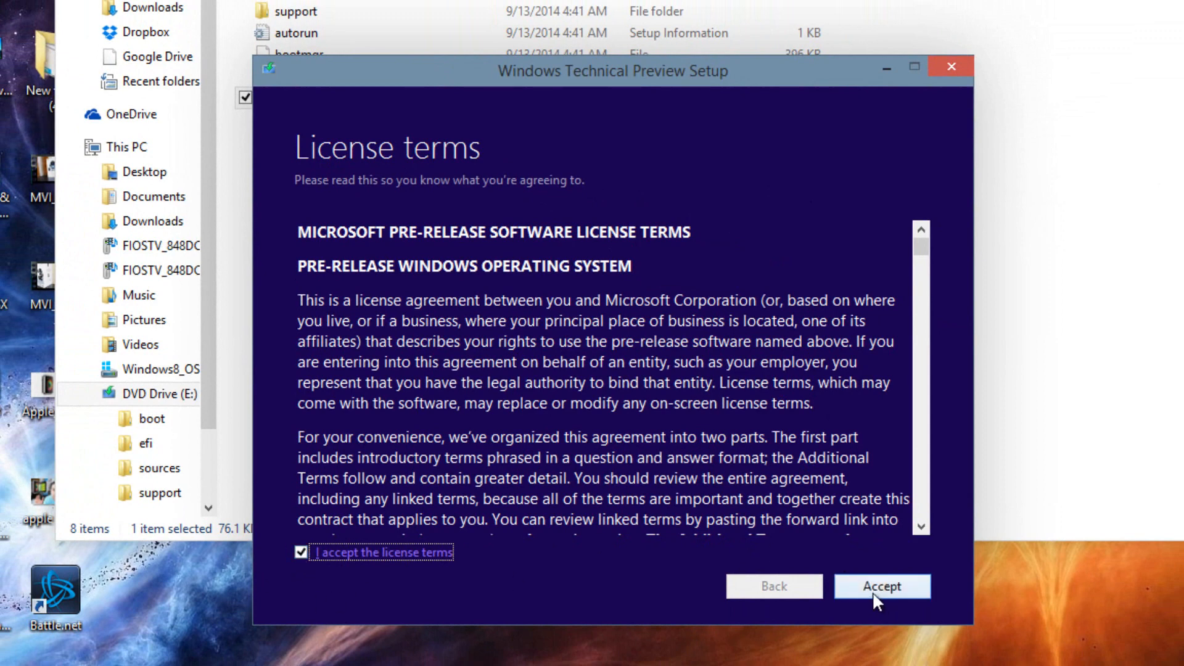
{"action": "mouse_move", "coordinate": [640, 462]}
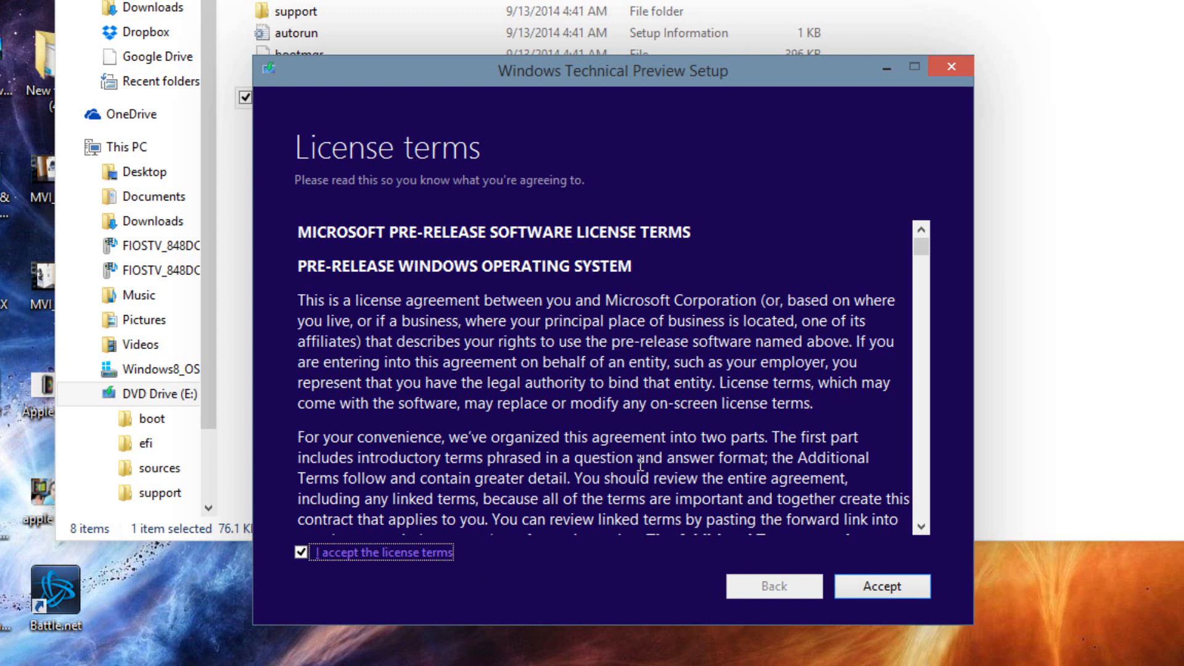
{"action": "mouse_move", "coordinate": [611, 465]}
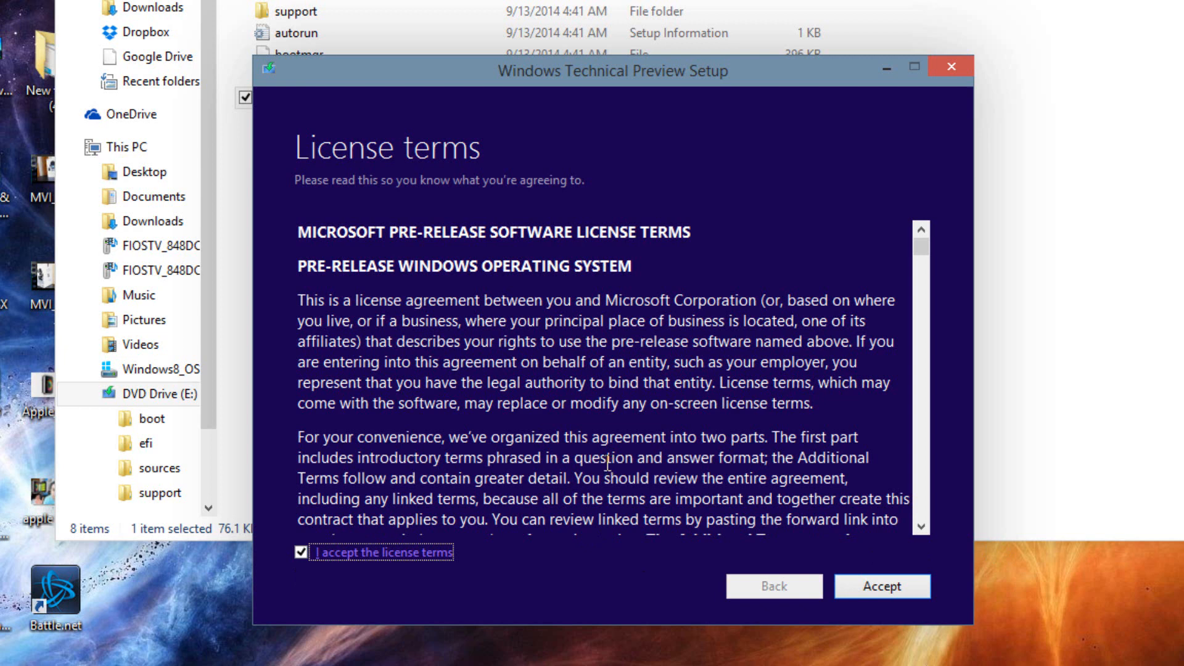
{"action": "mouse_move", "coordinate": [484, 481]}
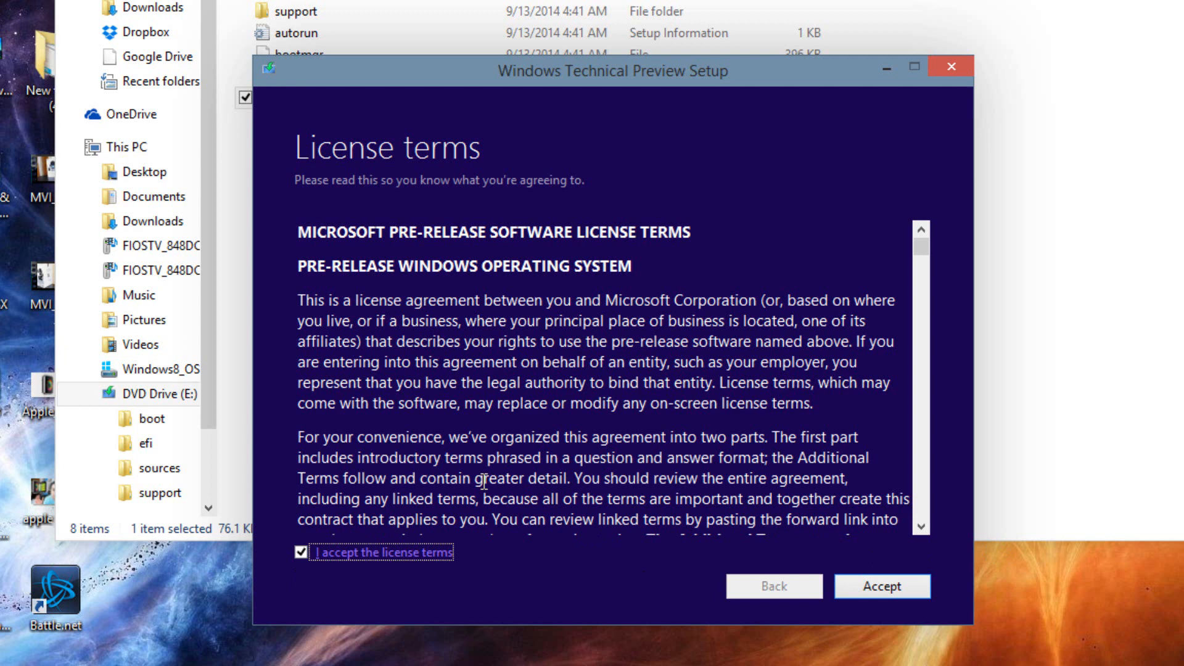
{"action": "mouse_move", "coordinate": [481, 481]}
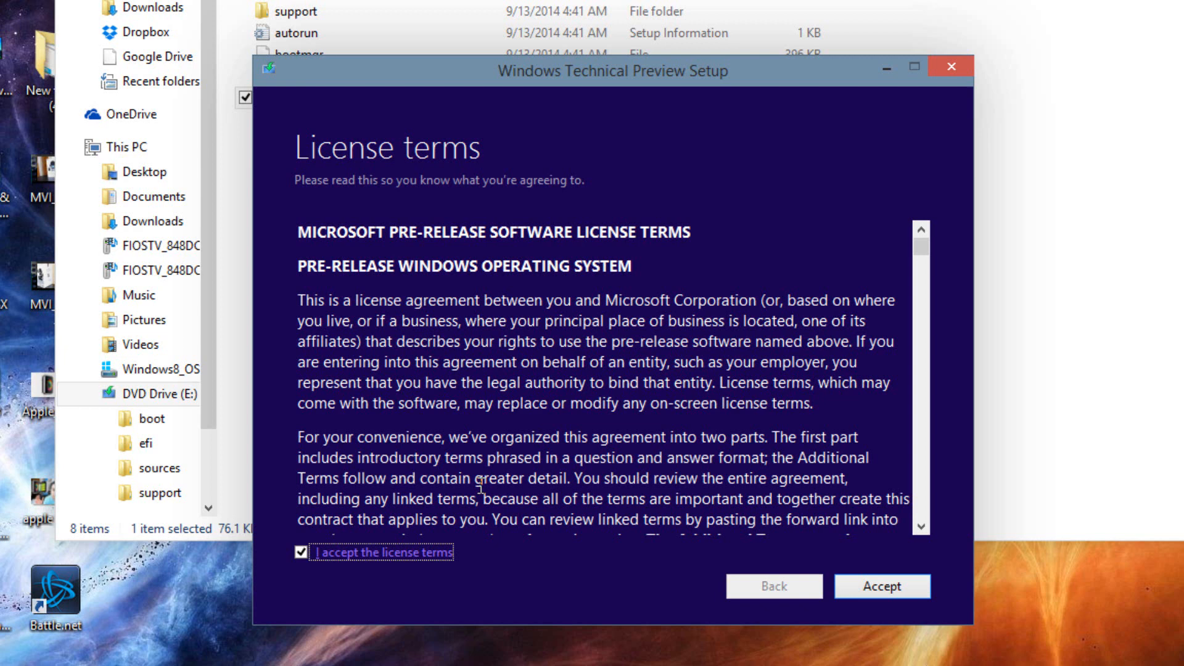
{"action": "mouse_move", "coordinate": [385, 472]}
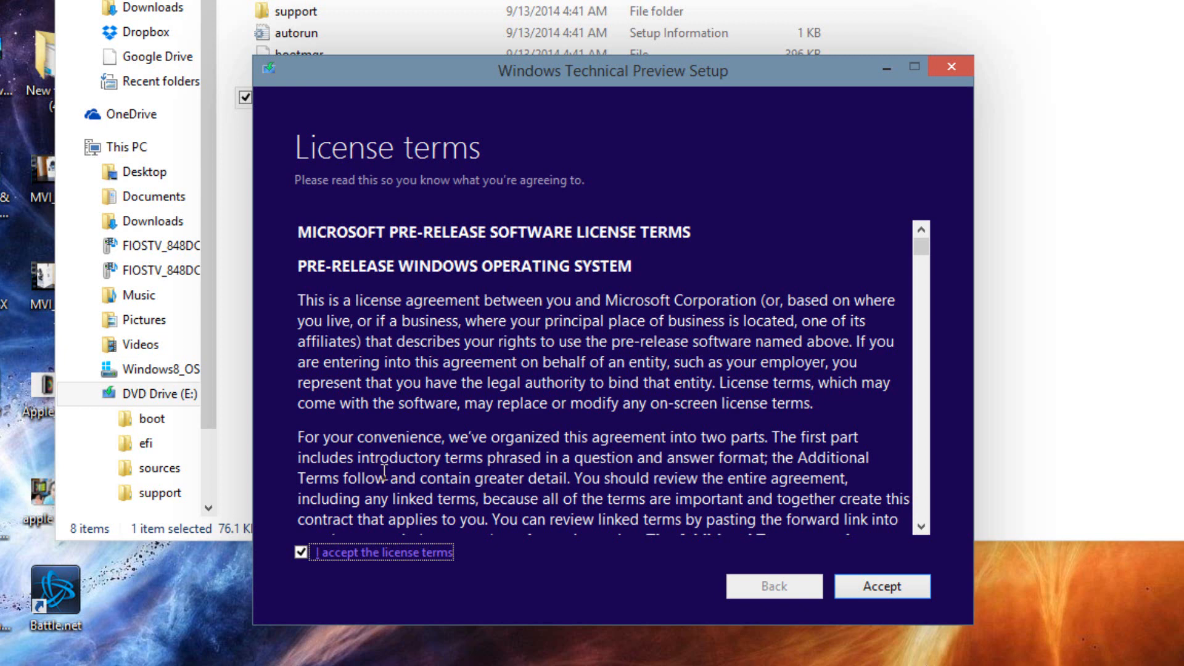
{"action": "mouse_move", "coordinate": [386, 469]}
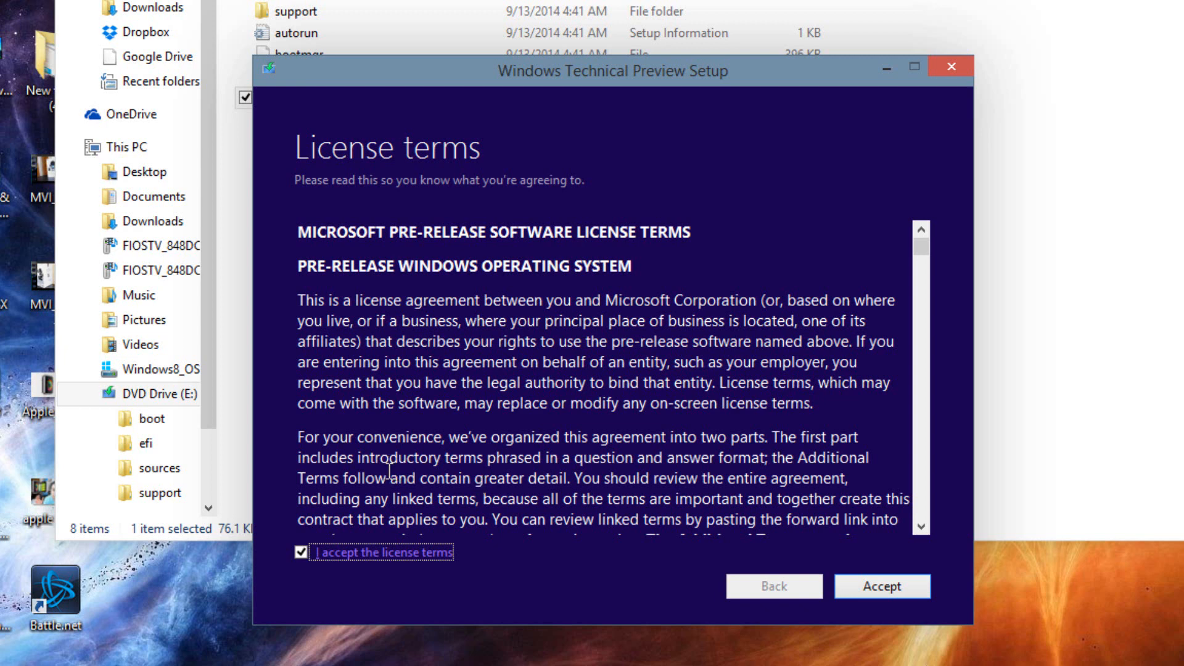